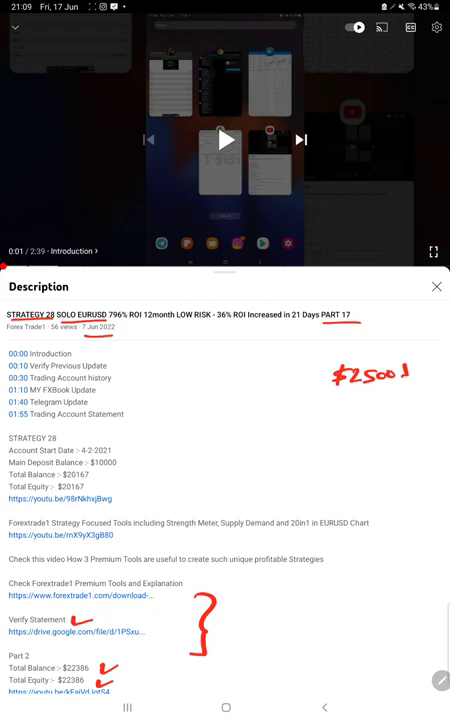
left_click(225, 707)
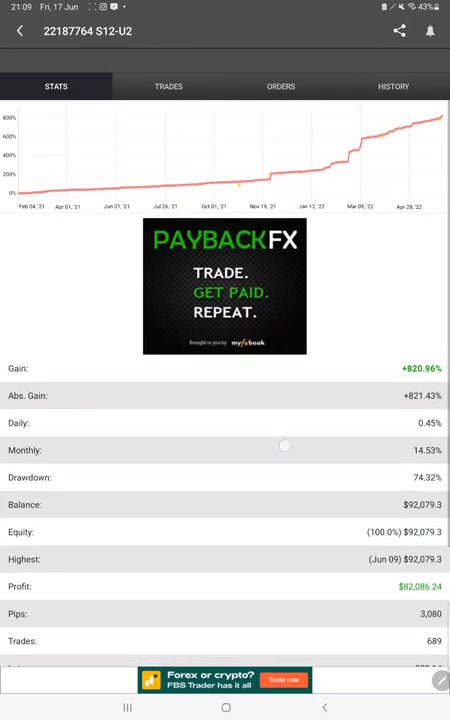
Review the gain, drawdown and balance stats, then view the open trades, which show No Data.
scroll("down", 3)
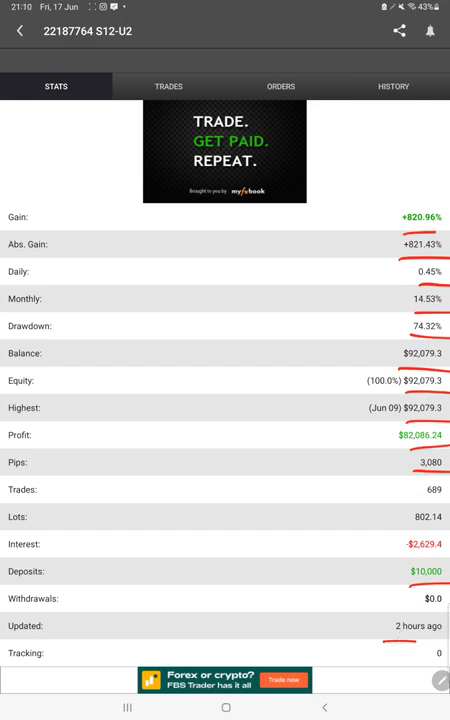
left_click(167, 86)
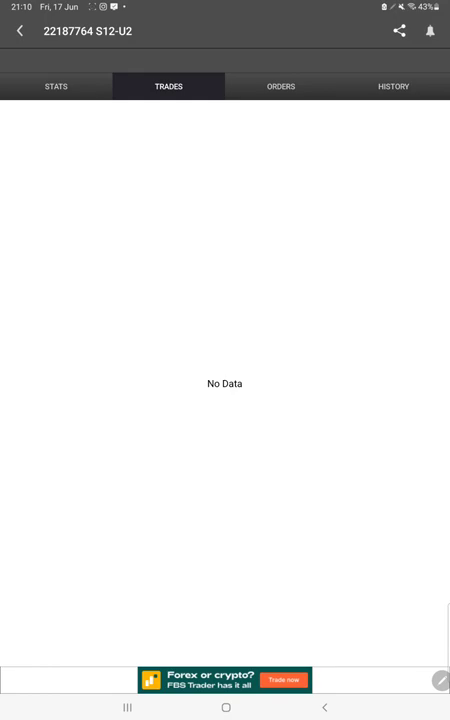
Scroll through the closed trade history of mostly profitable EURUSD trades.
left_click(392, 86)
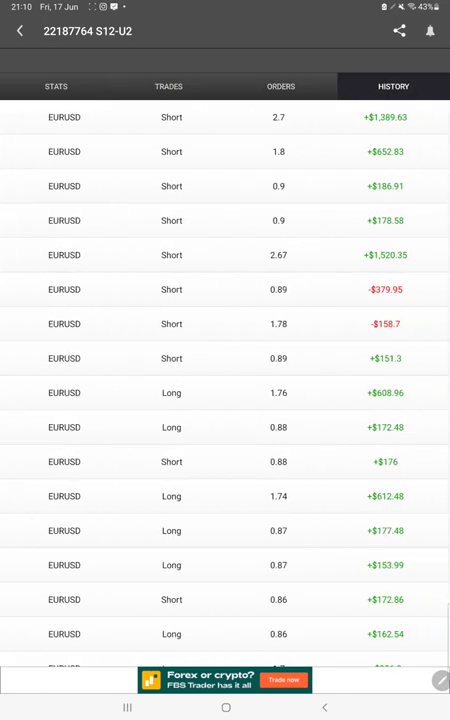
scroll("down", 3)
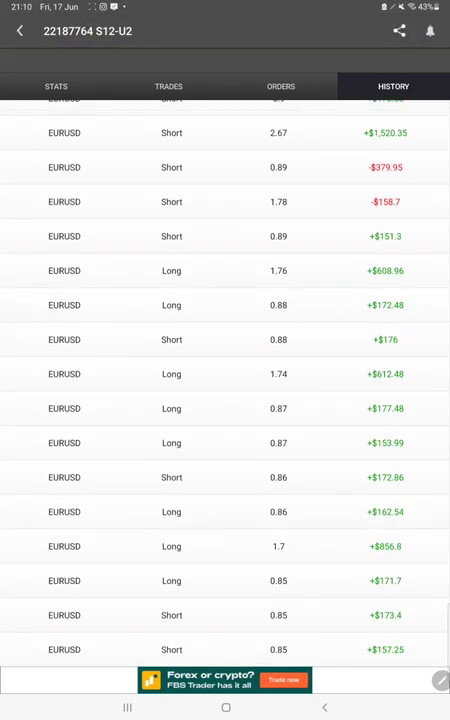
scroll("down", 3)
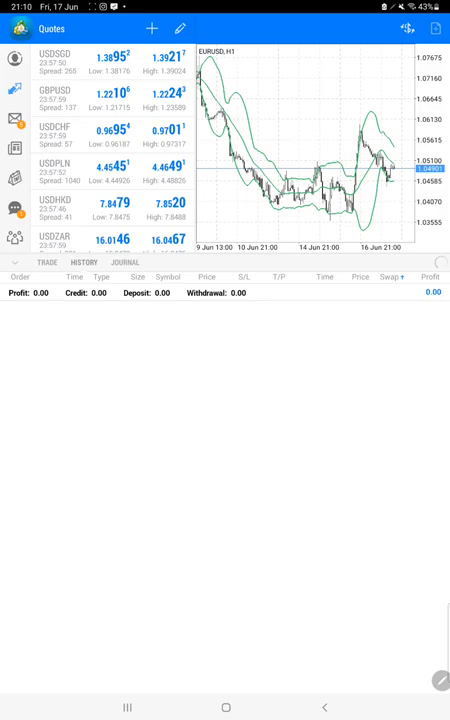
left_click(86, 261)
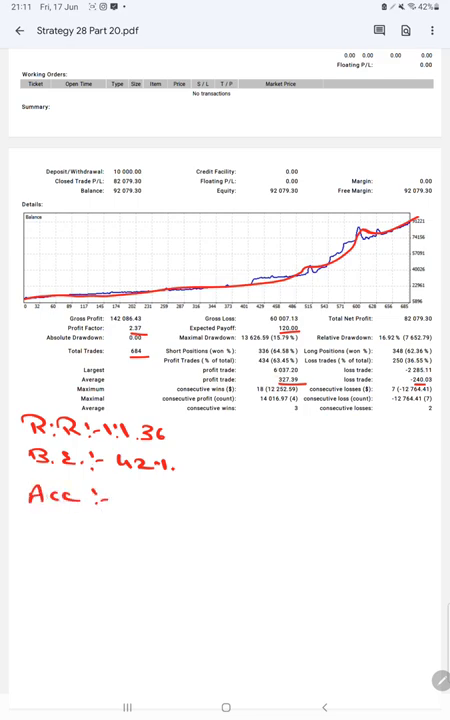
Write the accuracy figure '6' below the R:R and B.E. notes on the PDF statement.
type("6")
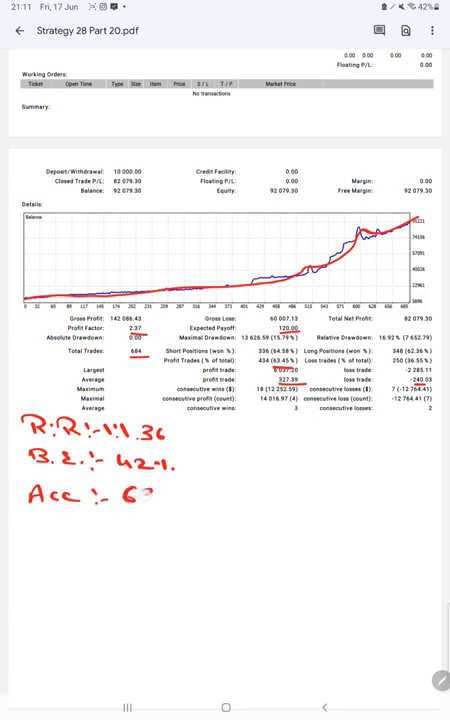